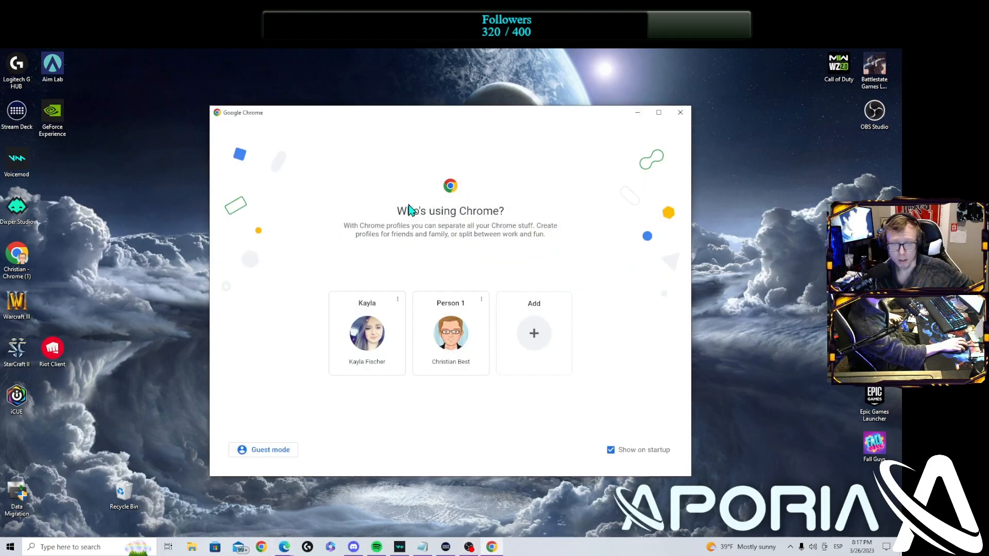
Open Chrome under a user profile and search for botrix to reach the dashboard
{"action": "left_click", "coordinate": [451, 334]}
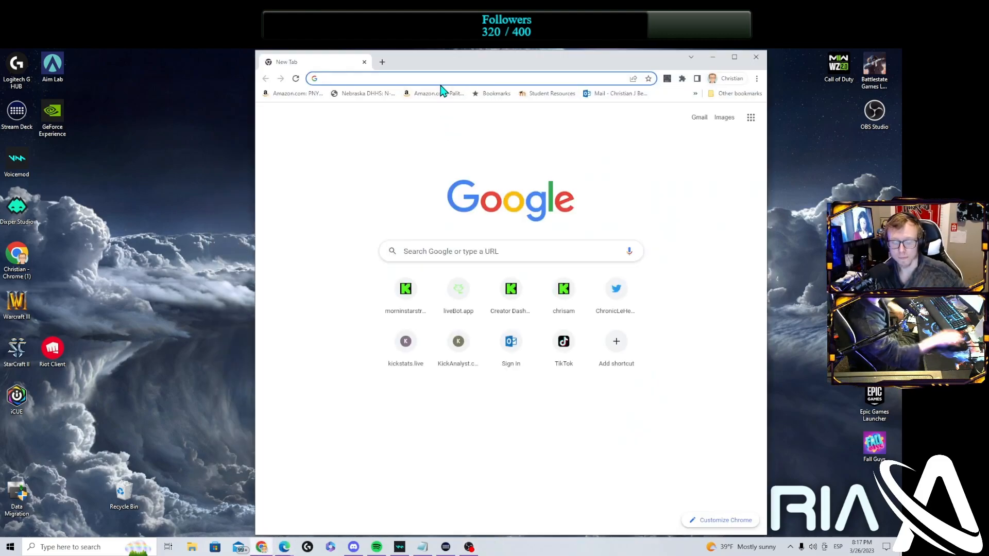
{"action": "type", "text": "botrix.live/panel/bot"}
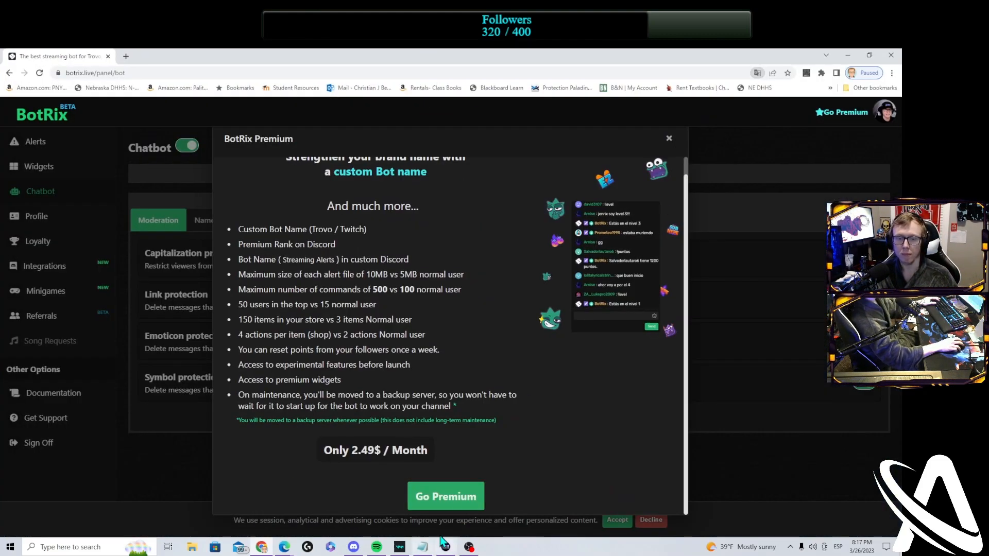
{"action": "mouse_move", "coordinate": [470, 359]}
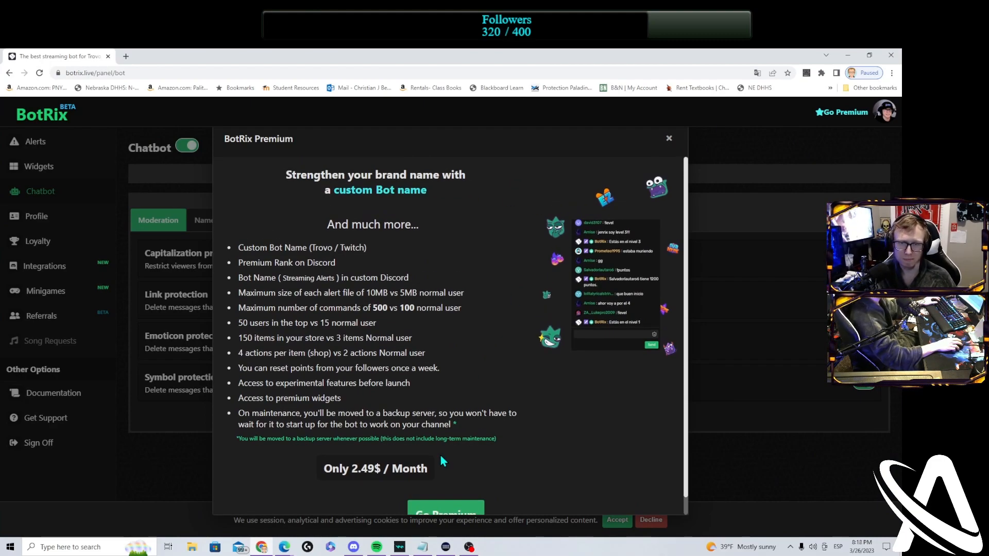
{"action": "mouse_move", "coordinate": [428, 384]}
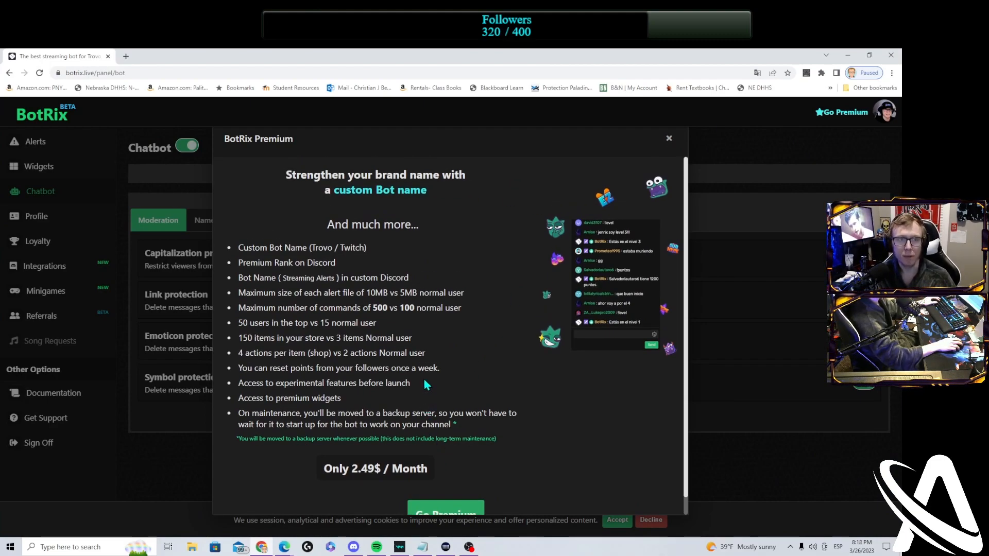
{"action": "mouse_move", "coordinate": [669, 138]}
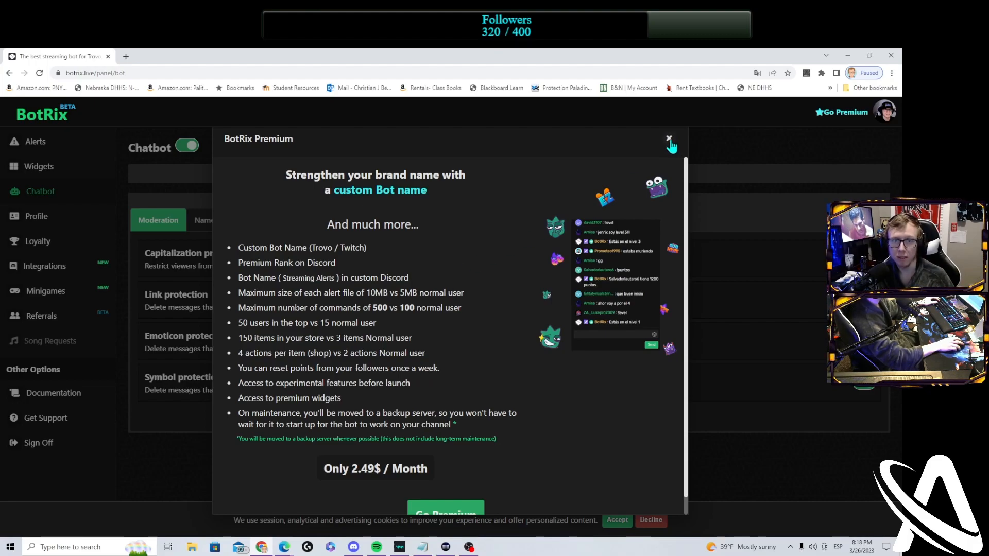
Close the BotRix Premium popup to reveal the chatbot moderation settings
{"action": "left_click", "coordinate": [669, 136]}
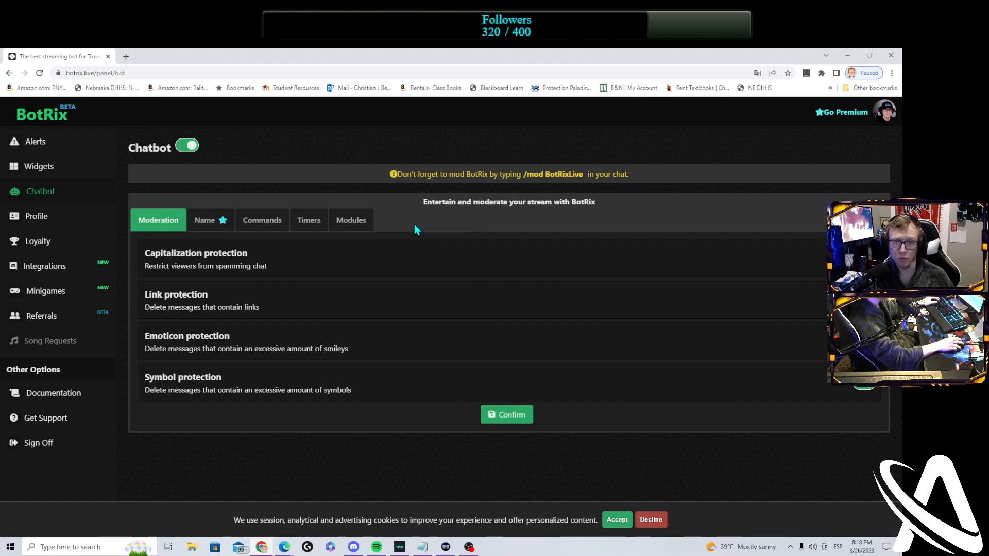
{"action": "mouse_move", "coordinate": [372, 222]}
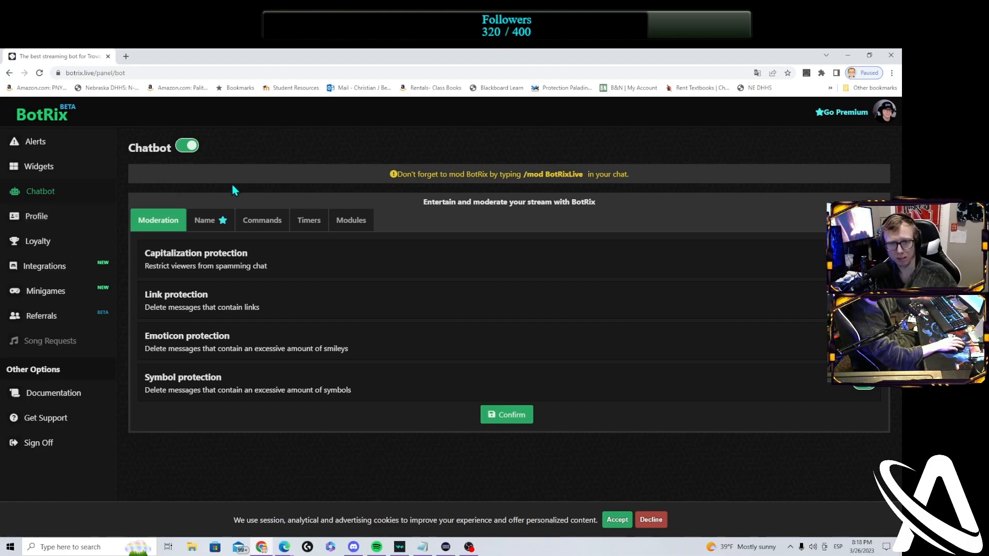
{"action": "mouse_move", "coordinate": [169, 211]}
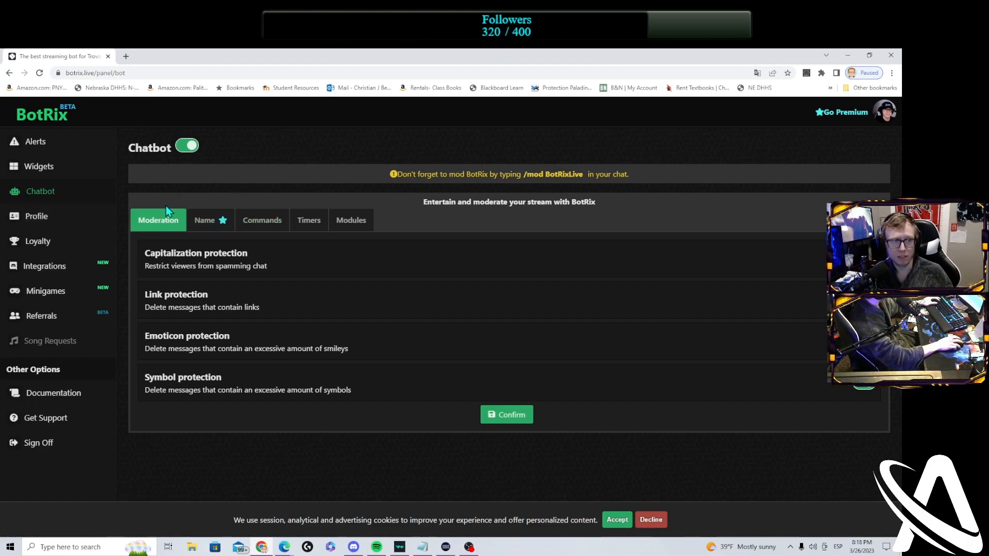
{"action": "mouse_move", "coordinate": [157, 175]}
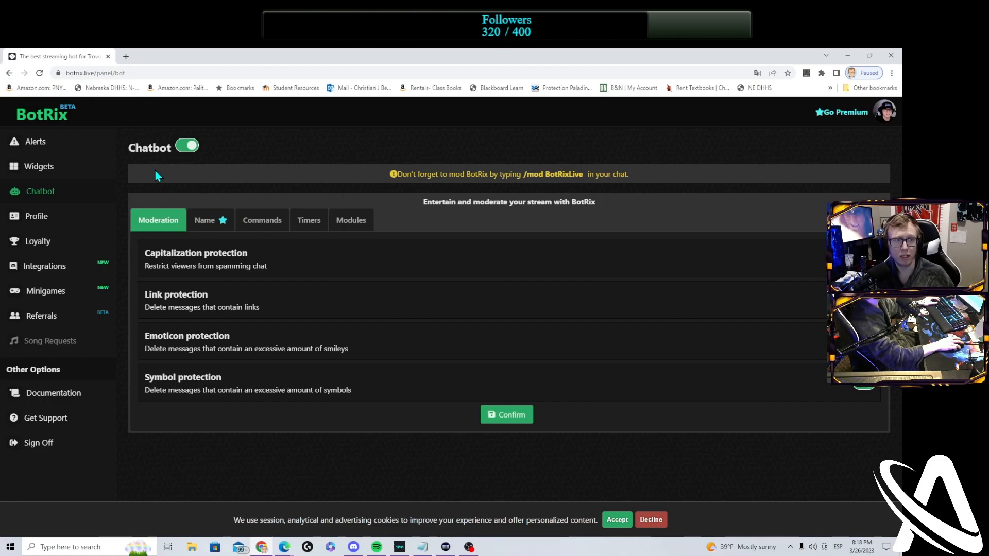
{"action": "mouse_move", "coordinate": [161, 178]}
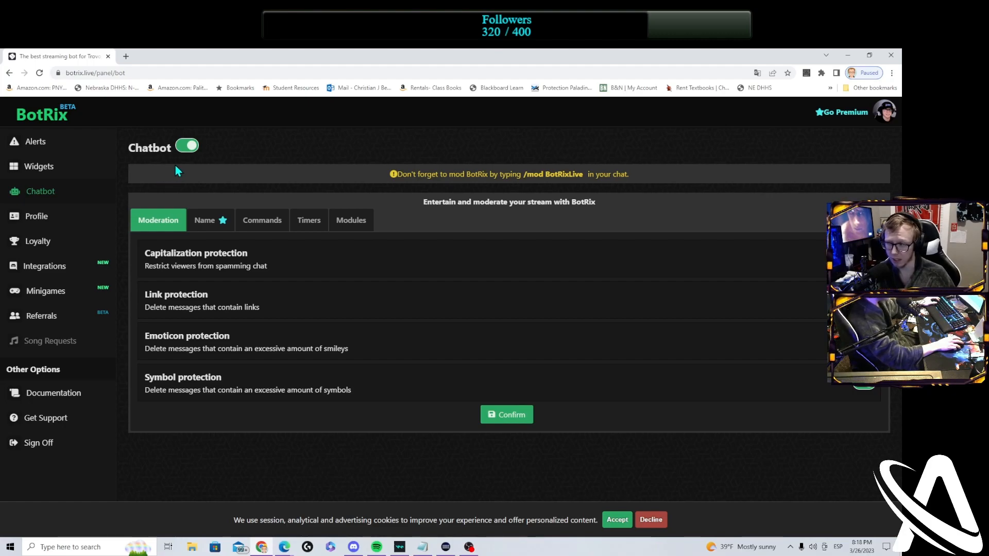
{"action": "mouse_move", "coordinate": [186, 181]}
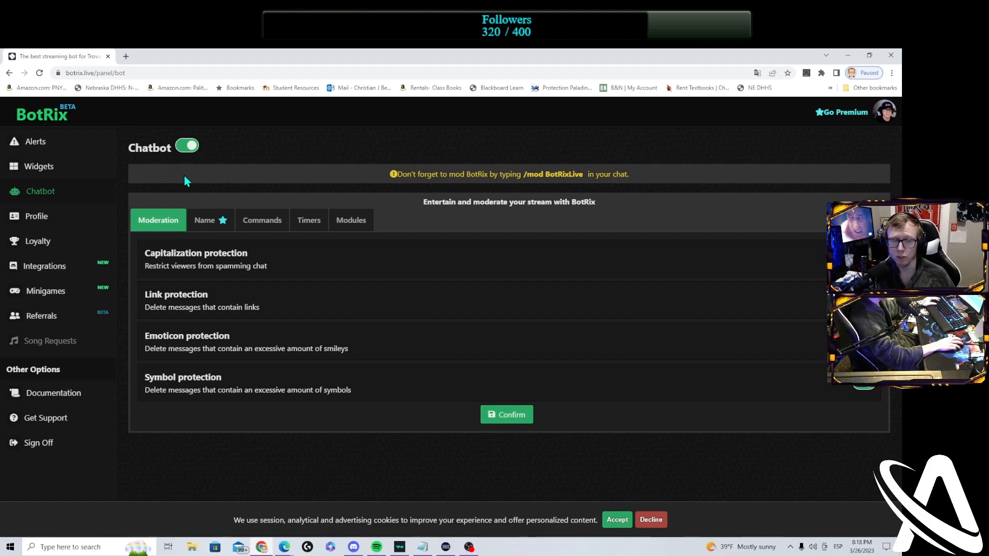
{"action": "mouse_move", "coordinate": [62, 265]}
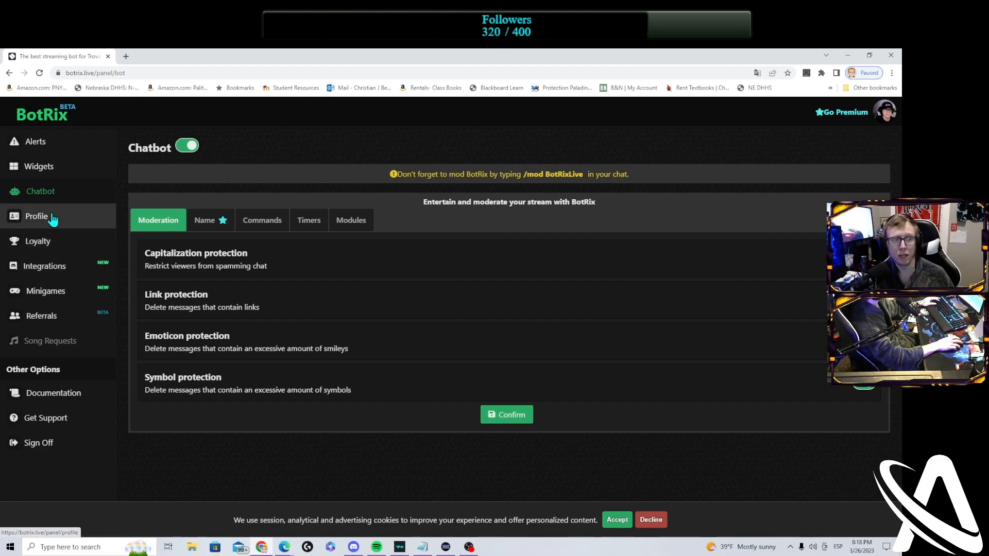
Open Profile to view account details and linked Twitch, YouTube, Discord and Kick
{"action": "left_click", "coordinate": [36, 217]}
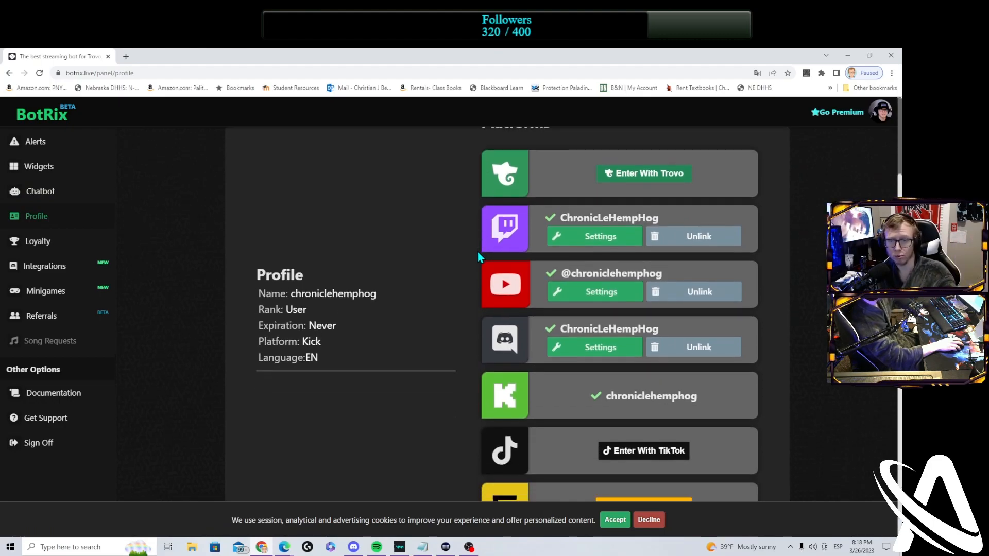
{"action": "mouse_move", "coordinate": [462, 270]}
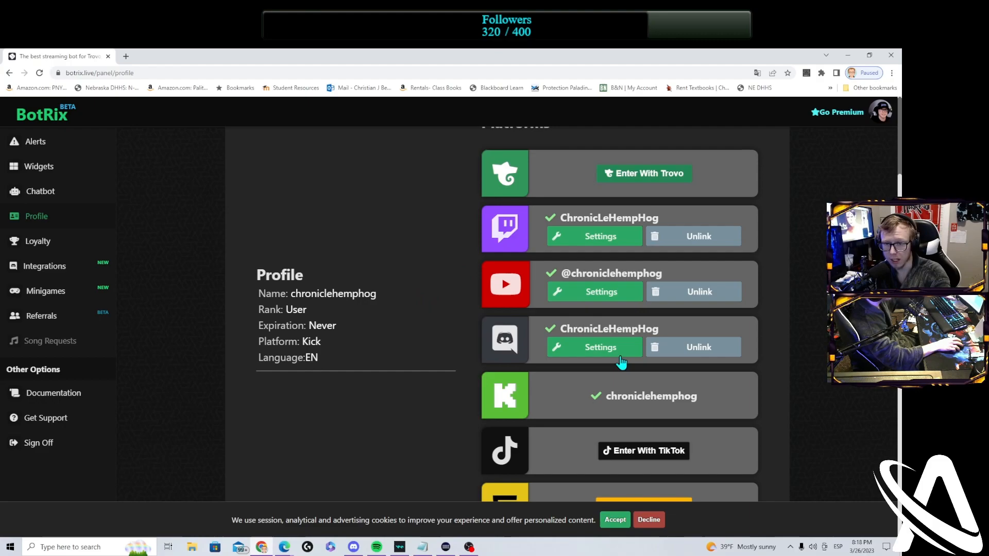
{"action": "mouse_move", "coordinate": [779, 348]}
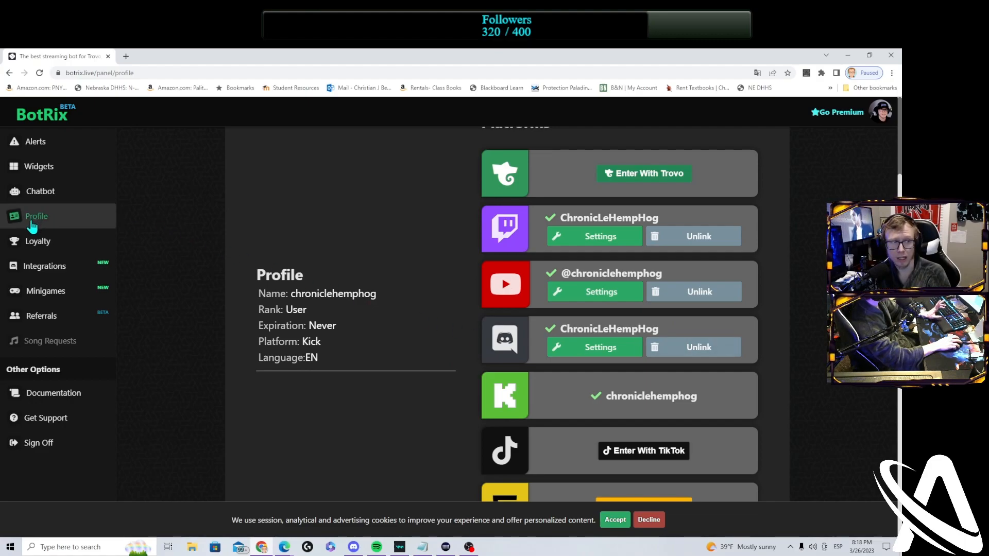
{"action": "mouse_move", "coordinate": [384, 278]}
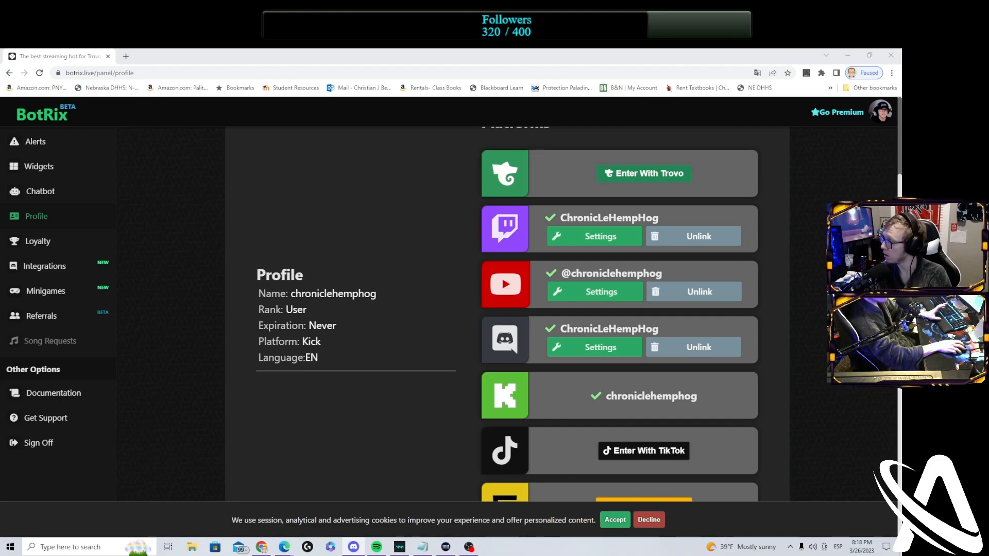
{"action": "mouse_move", "coordinate": [51, 224]}
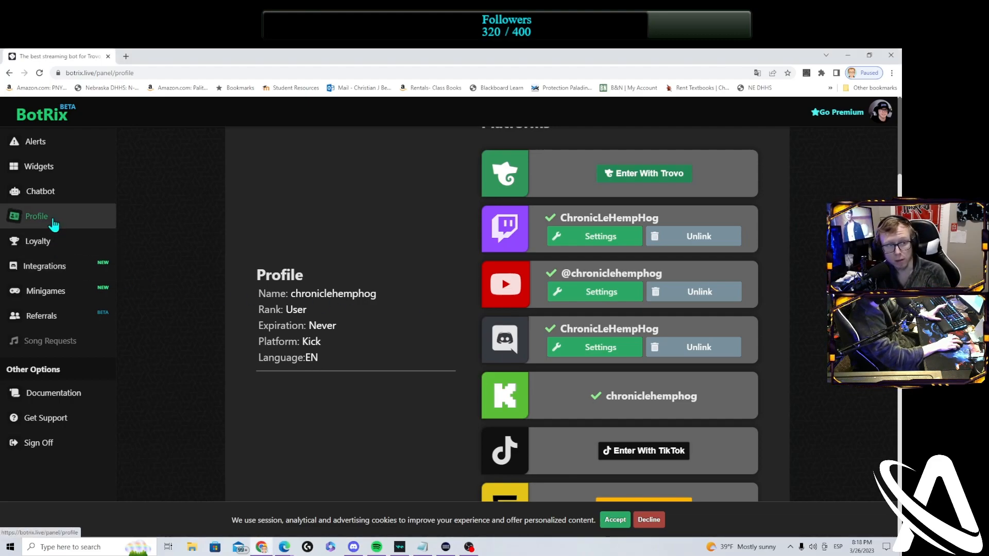
{"action": "mouse_move", "coordinate": [598, 392]}
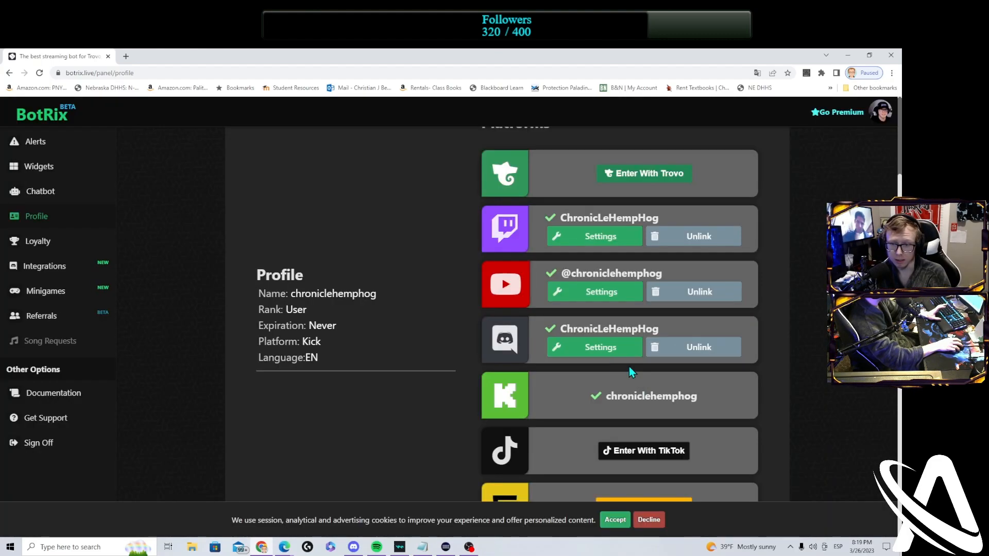
{"action": "mouse_move", "coordinate": [602, 352]}
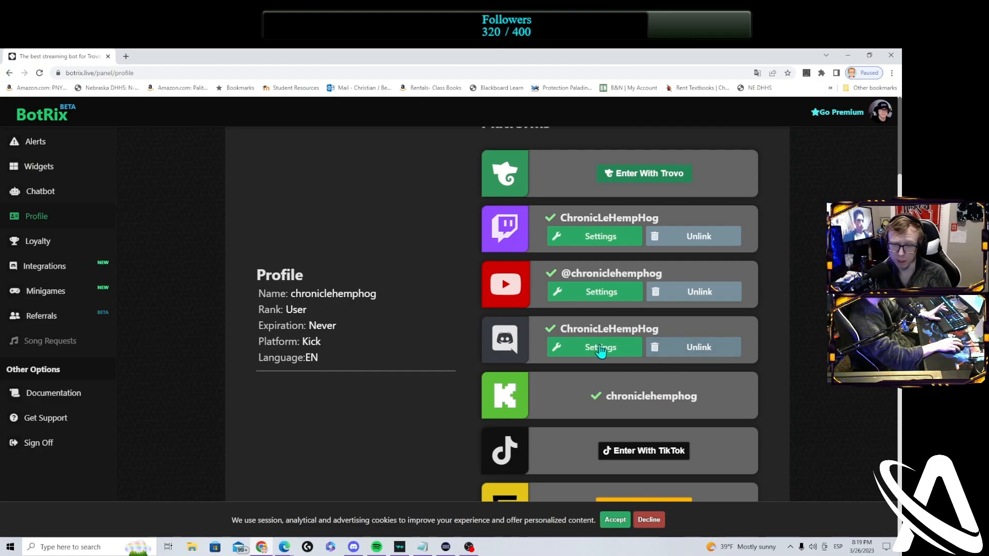
{"action": "mouse_move", "coordinate": [627, 357]}
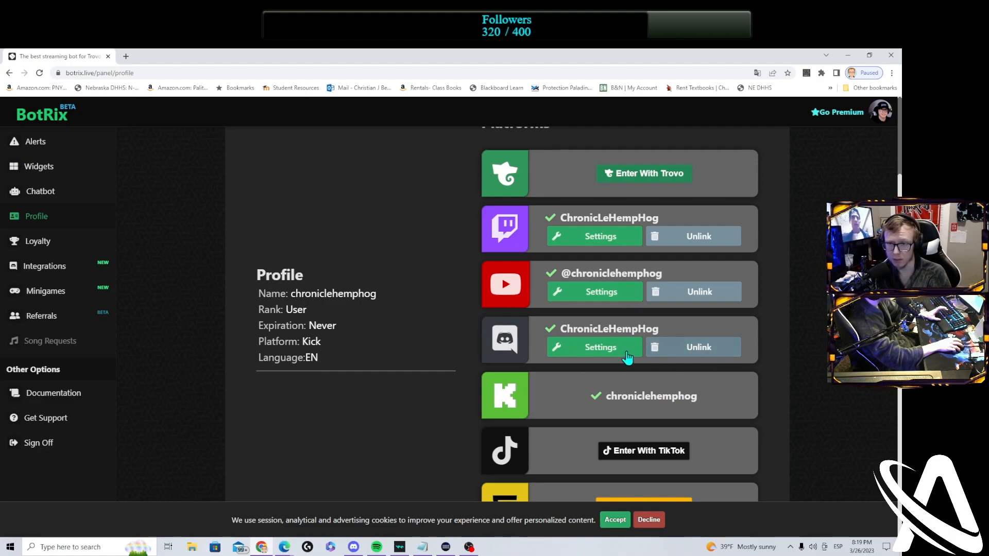
{"action": "mouse_move", "coordinate": [471, 422]}
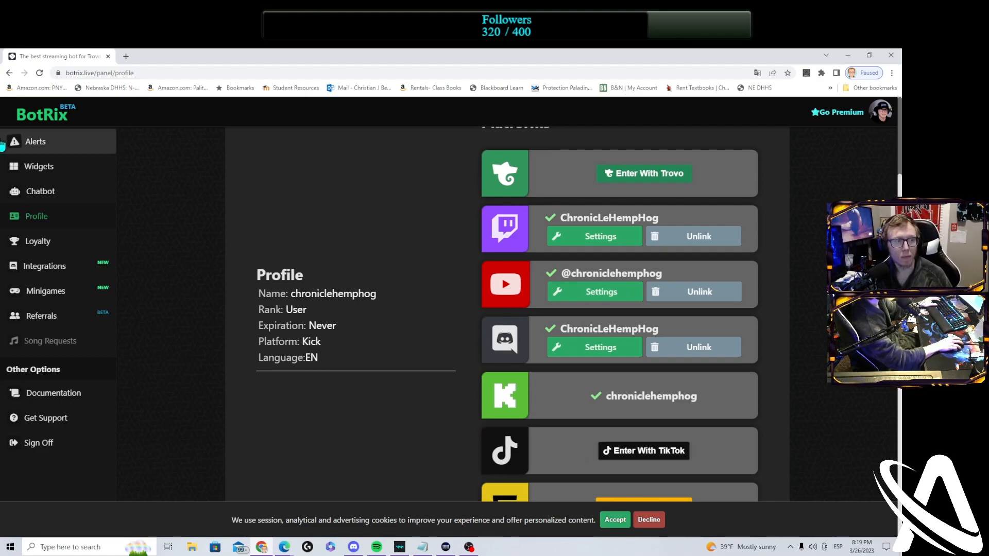
{"action": "mouse_move", "coordinate": [619, 370]}
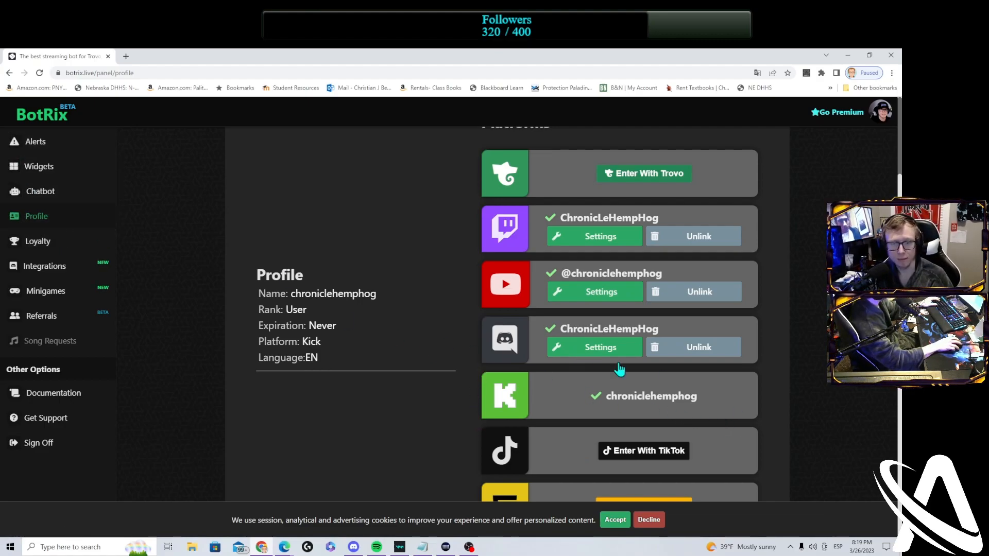
{"action": "mouse_move", "coordinate": [101, 249]}
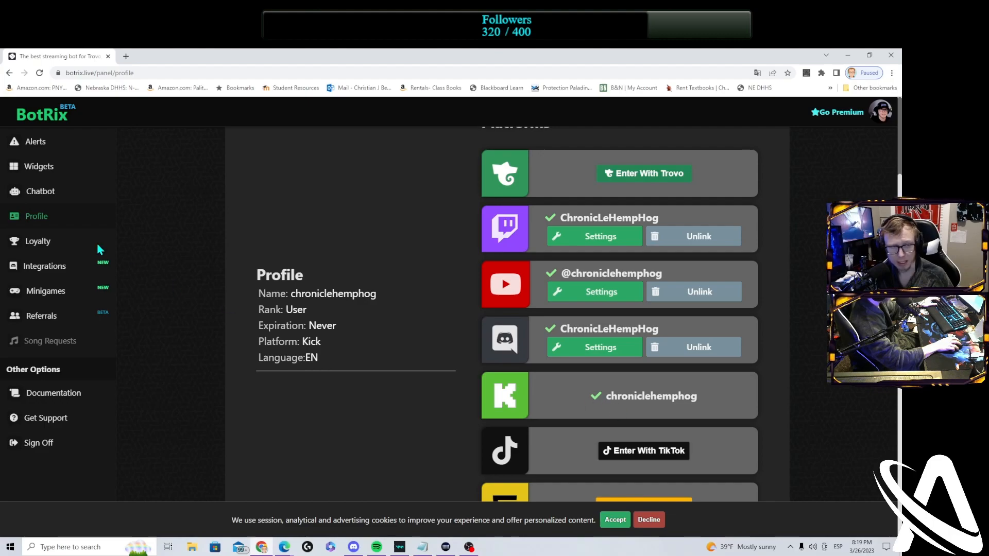
Pass through Alerts, browse the widget gallery, then open the Loyalty ranking
{"action": "left_click", "coordinate": [35, 141]}
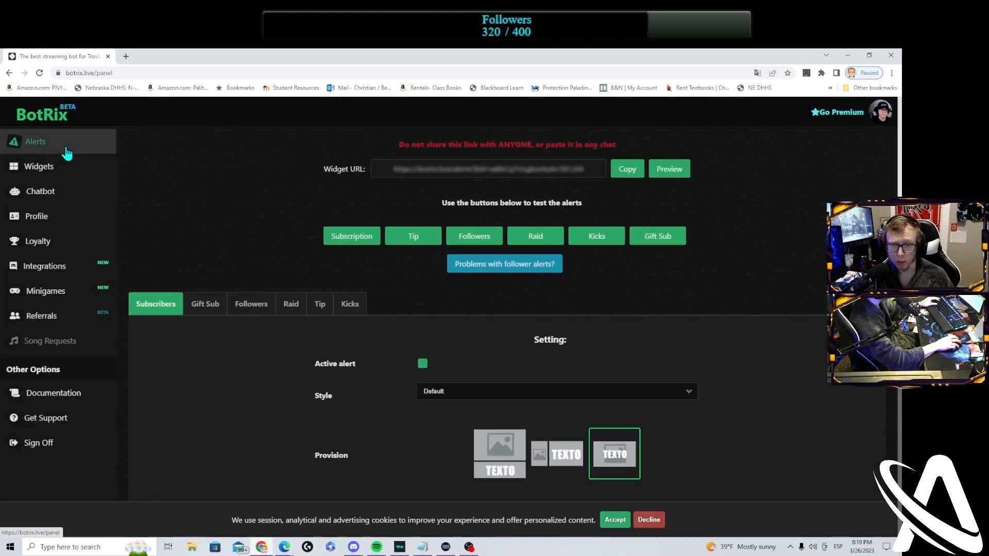
{"action": "left_click", "coordinate": [39, 166]}
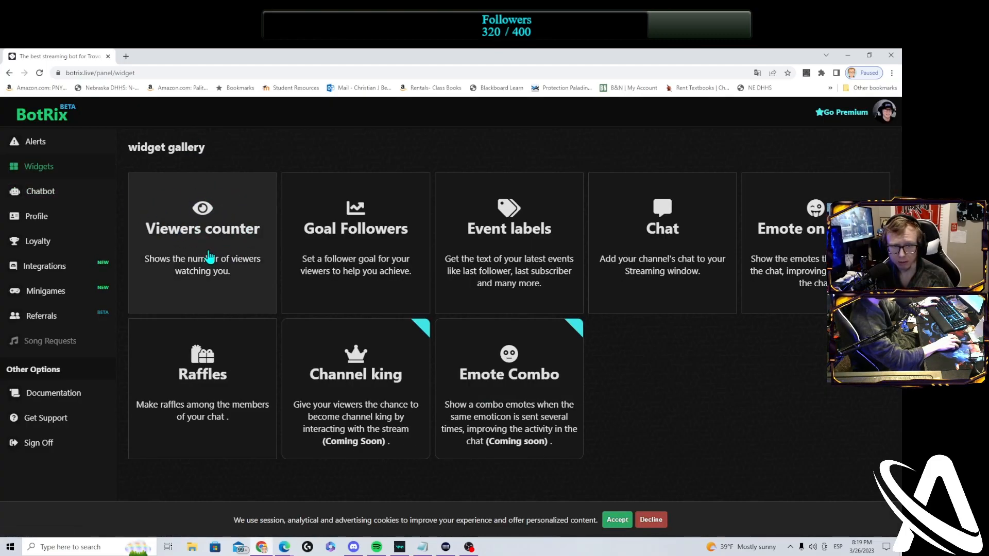
{"action": "mouse_move", "coordinate": [229, 277]}
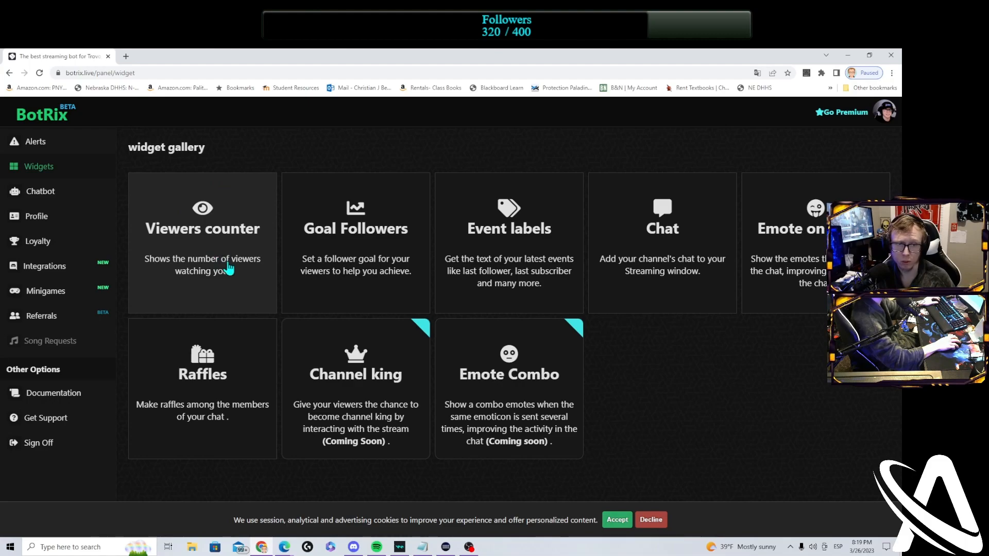
{"action": "mouse_move", "coordinate": [262, 261]}
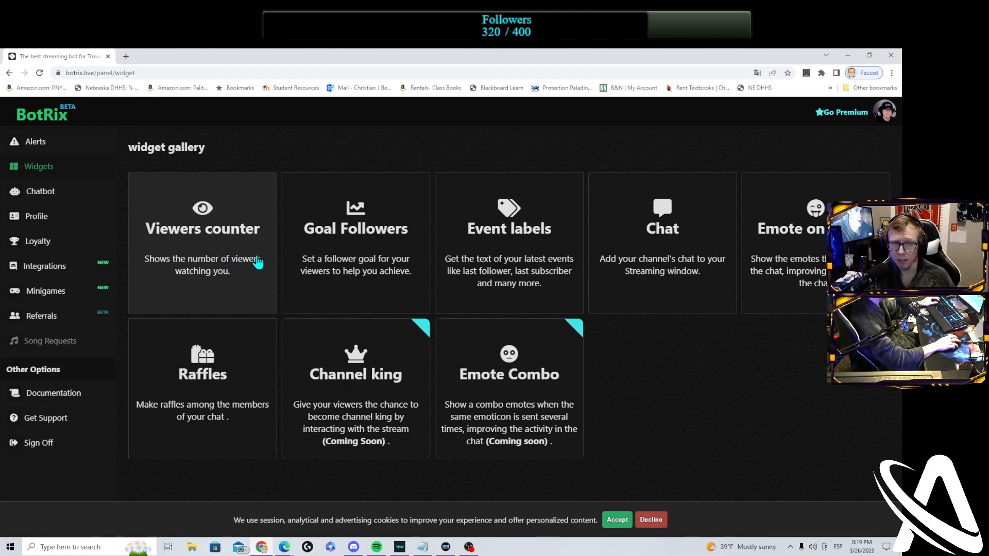
{"action": "mouse_move", "coordinate": [367, 269]}
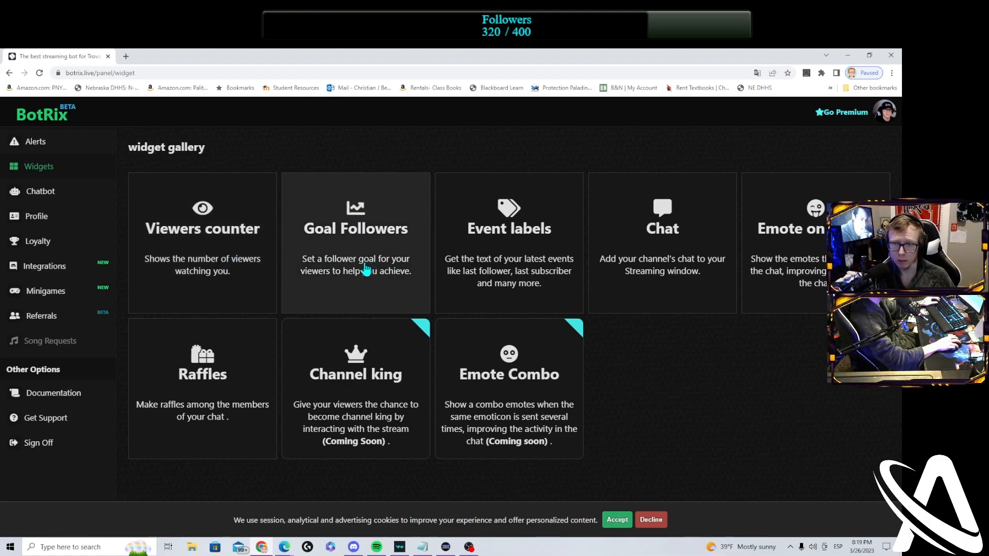
{"action": "mouse_move", "coordinate": [513, 245]}
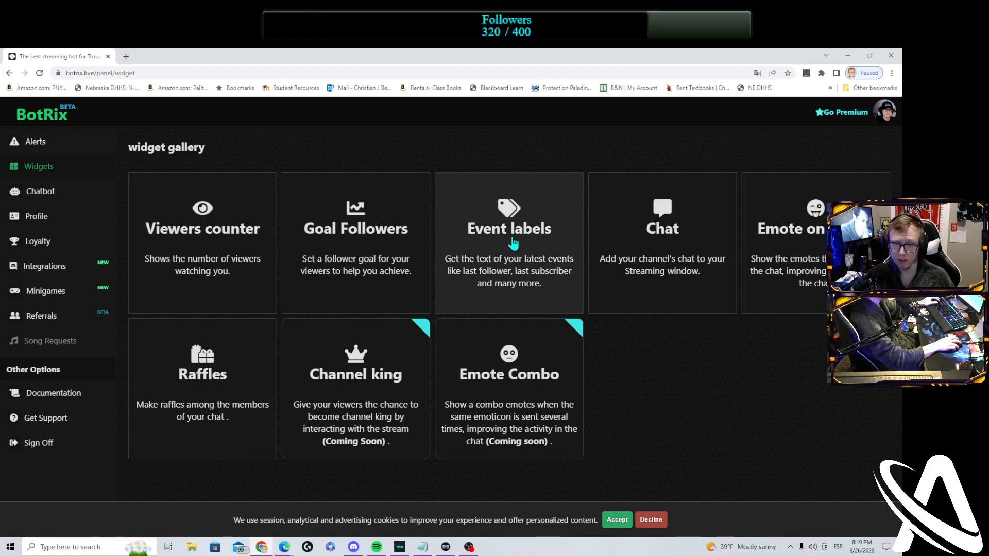
{"action": "mouse_move", "coordinate": [538, 226]}
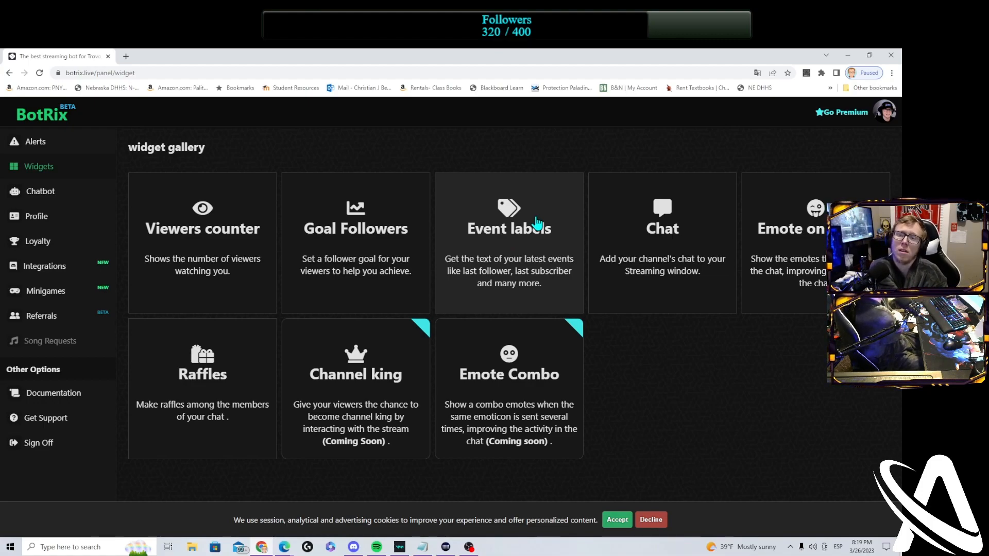
{"action": "mouse_move", "coordinate": [645, 56]}
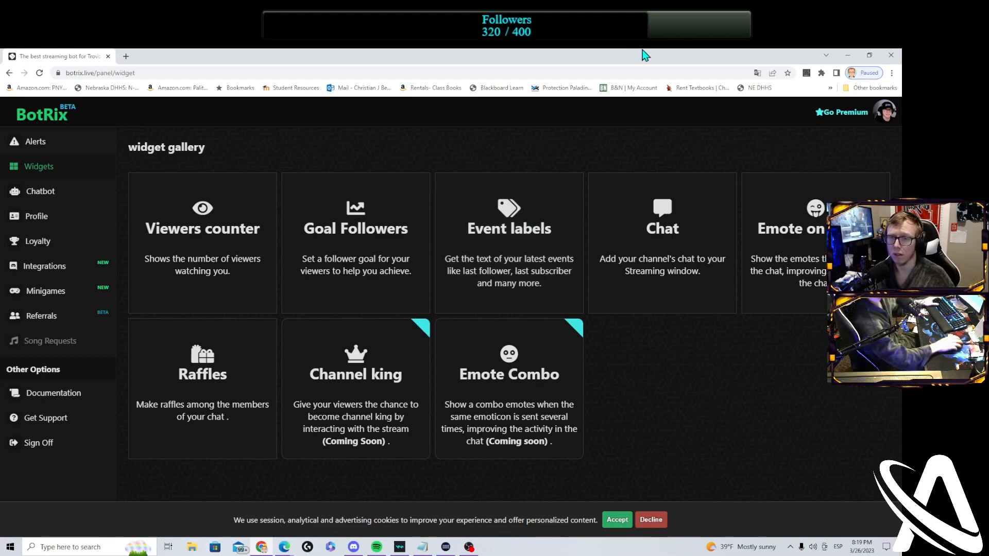
{"action": "mouse_move", "coordinate": [699, 257]}
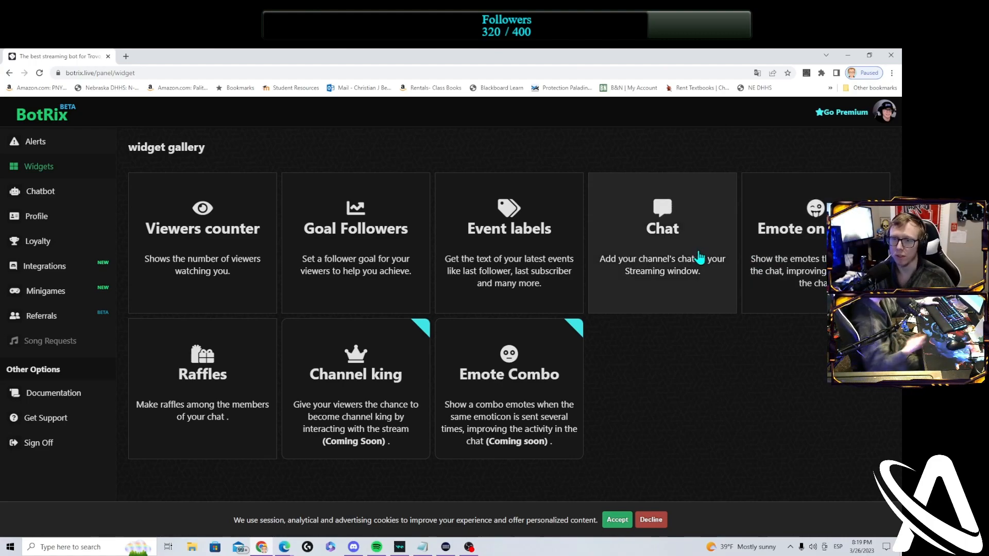
{"action": "mouse_move", "coordinate": [640, 350]}
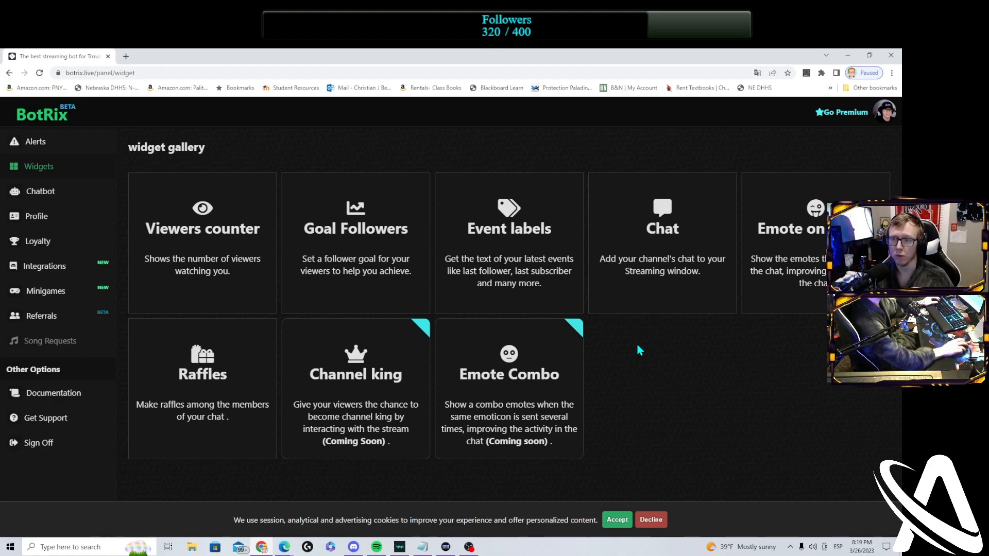
{"action": "mouse_move", "coordinate": [816, 248]}
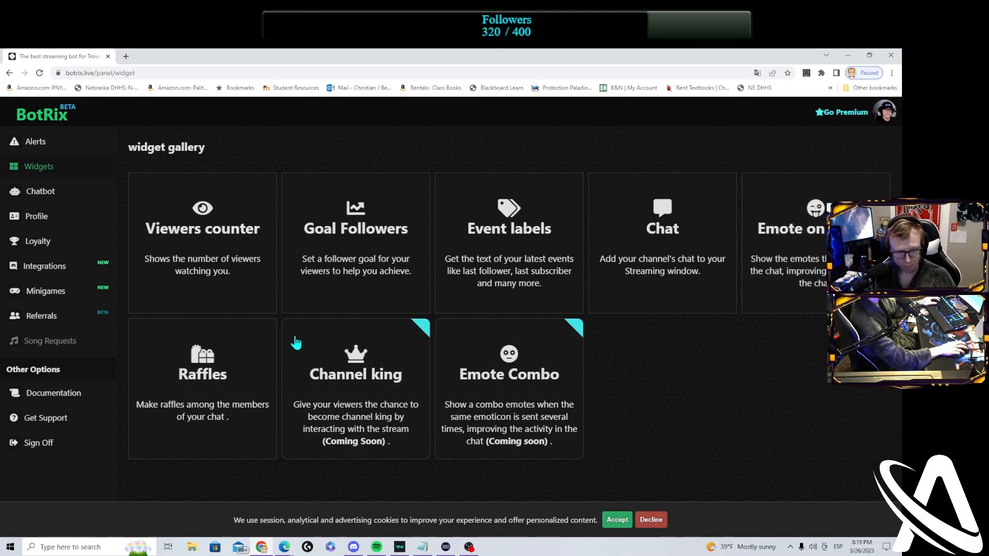
{"action": "mouse_move", "coordinate": [219, 423]}
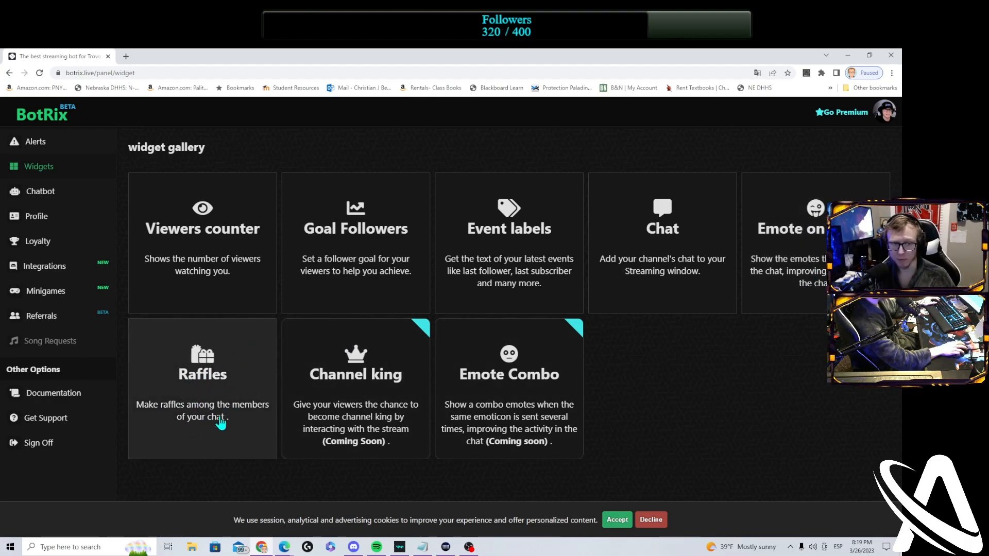
{"action": "mouse_move", "coordinate": [232, 441]}
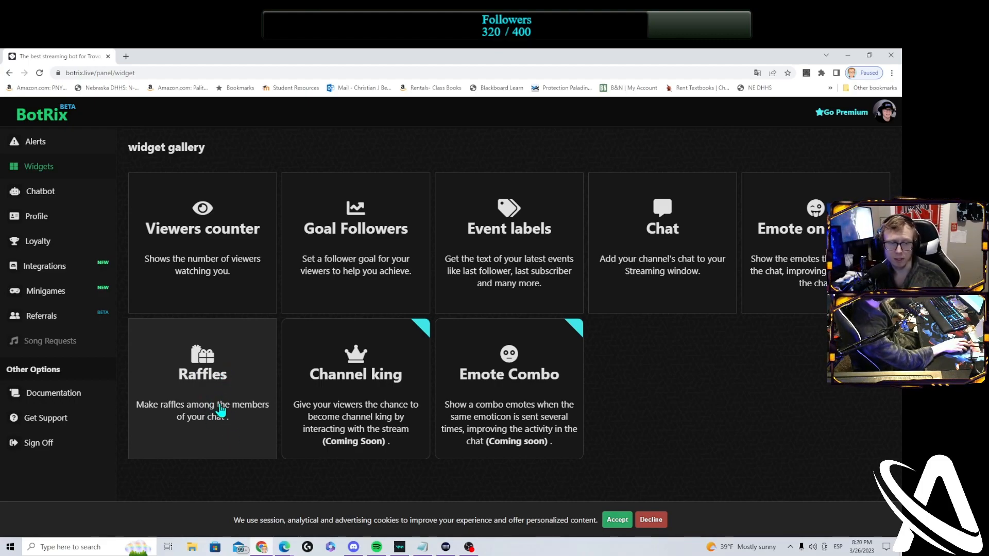
{"action": "mouse_move", "coordinate": [187, 351]}
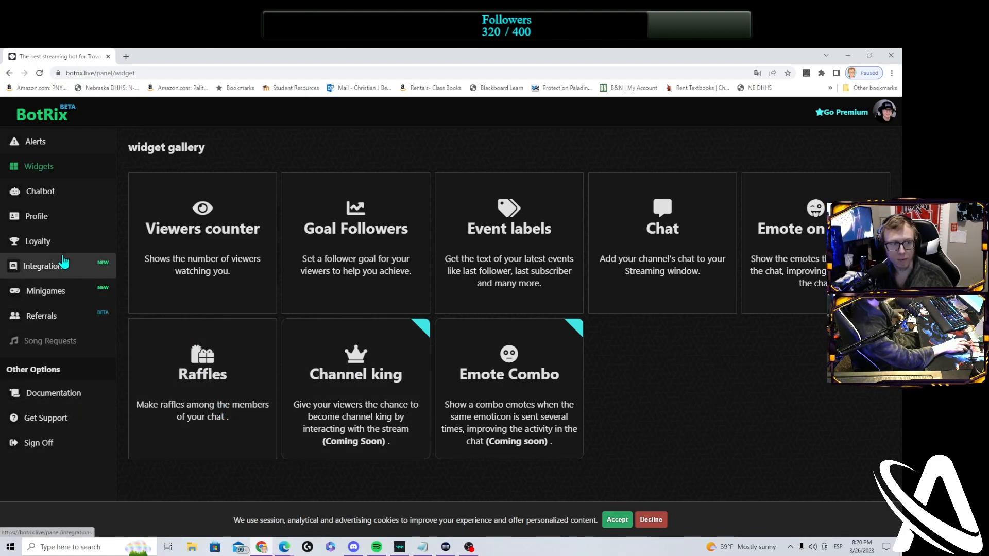
{"action": "left_click", "coordinate": [37, 241]}
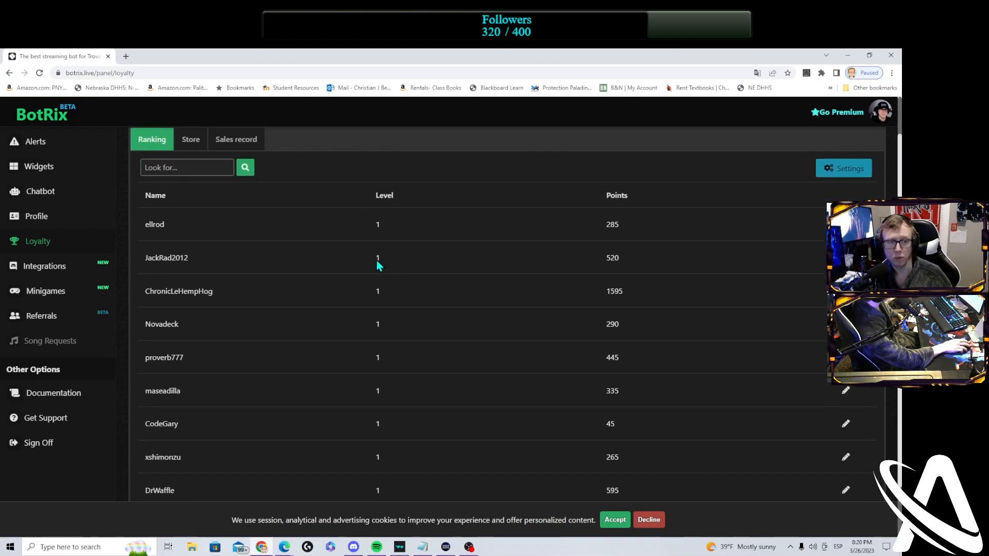
View Discord integrations, open Minigames, and dismiss the cookie notice
{"action": "scroll", "scroll_direction": "down", "scroll_amount": 3}
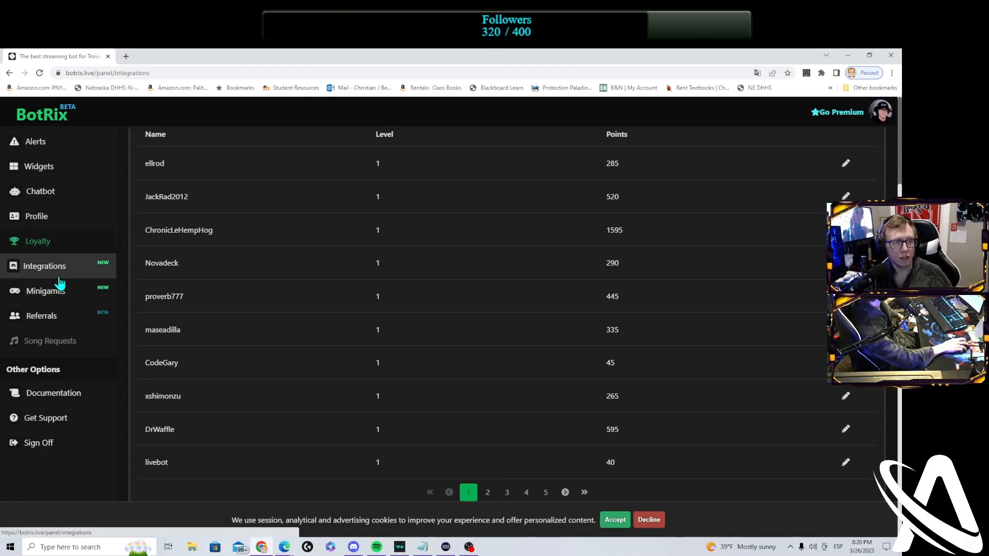
{"action": "left_click", "coordinate": [44, 266]}
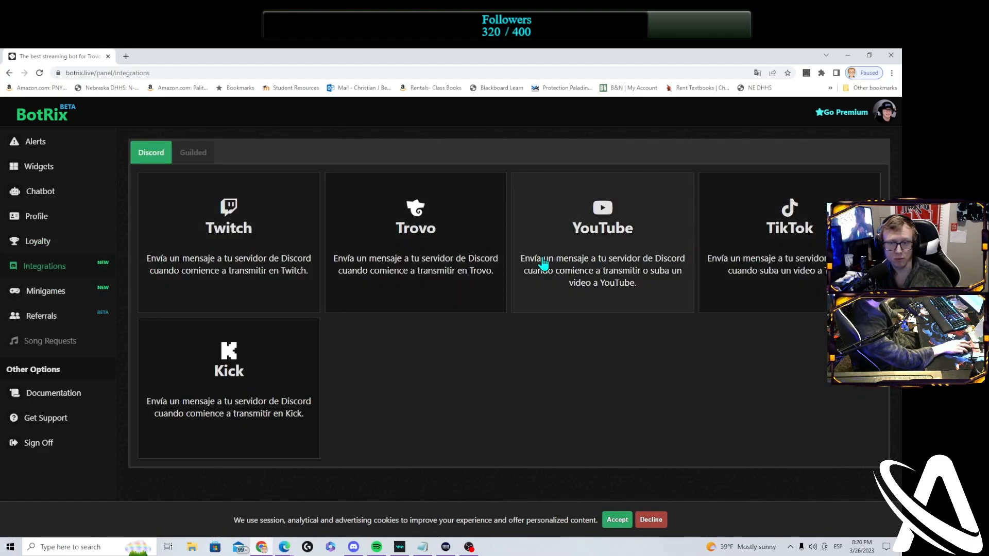
{"action": "mouse_move", "coordinate": [622, 408]}
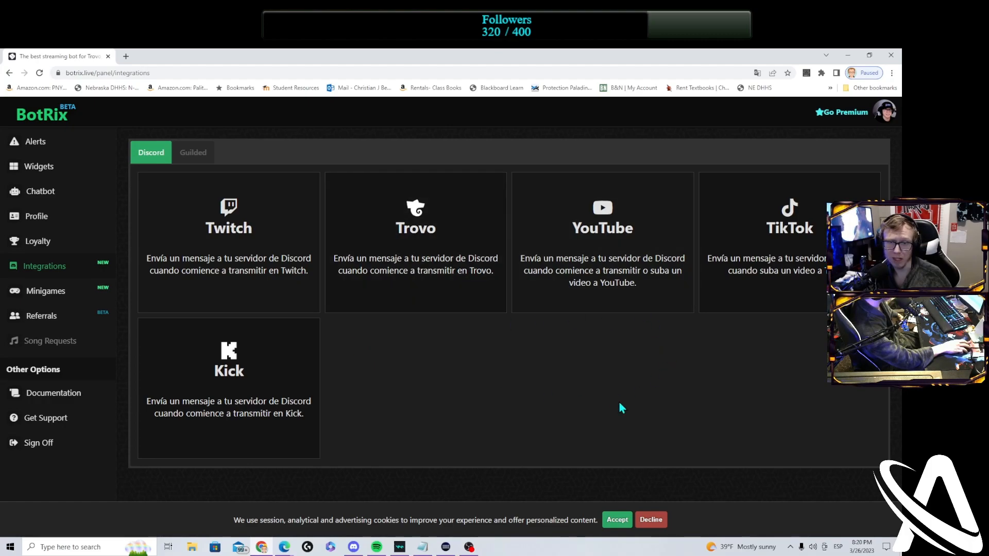
{"action": "left_click", "coordinate": [45, 291]}
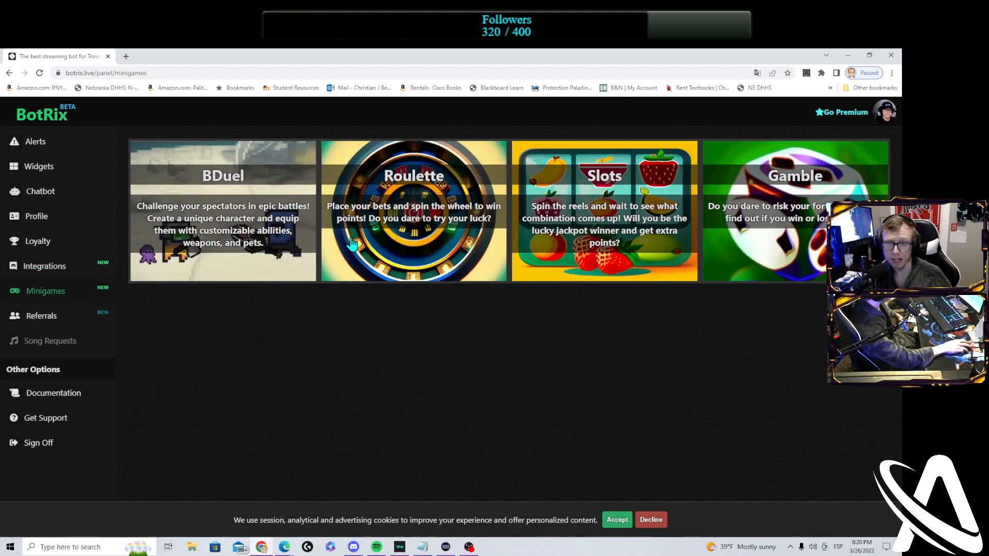
{"action": "left_click", "coordinate": [617, 519]}
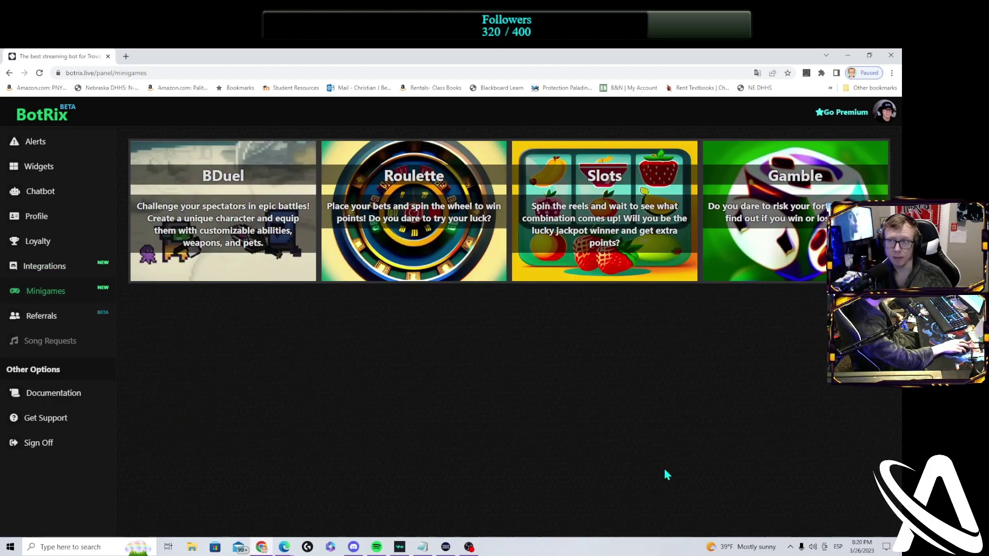
{"action": "mouse_move", "coordinate": [49, 154]}
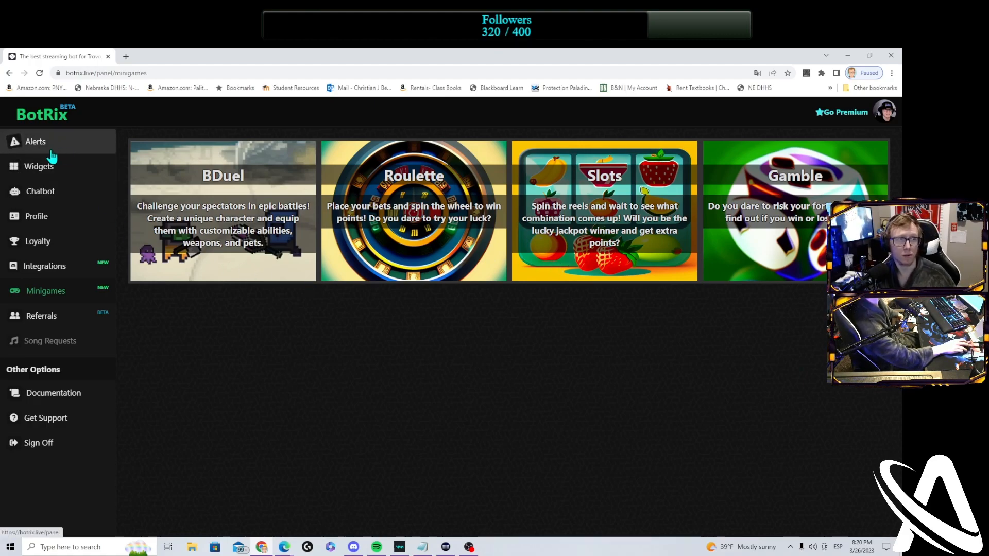
Open Alerts to show the widget URL, test buttons and Subscribers alert settings
{"action": "left_click", "coordinate": [38, 166]}
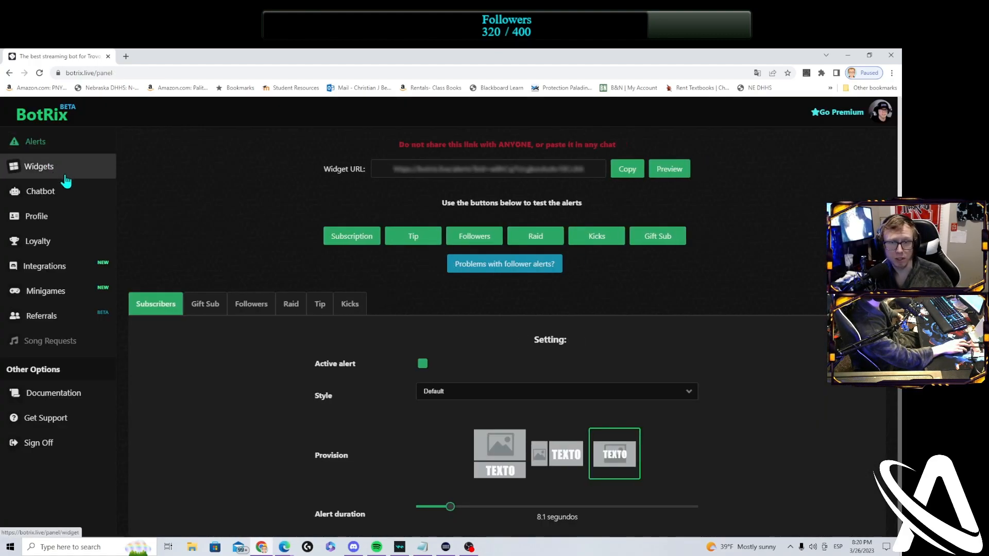
{"action": "mouse_move", "coordinate": [689, 150]}
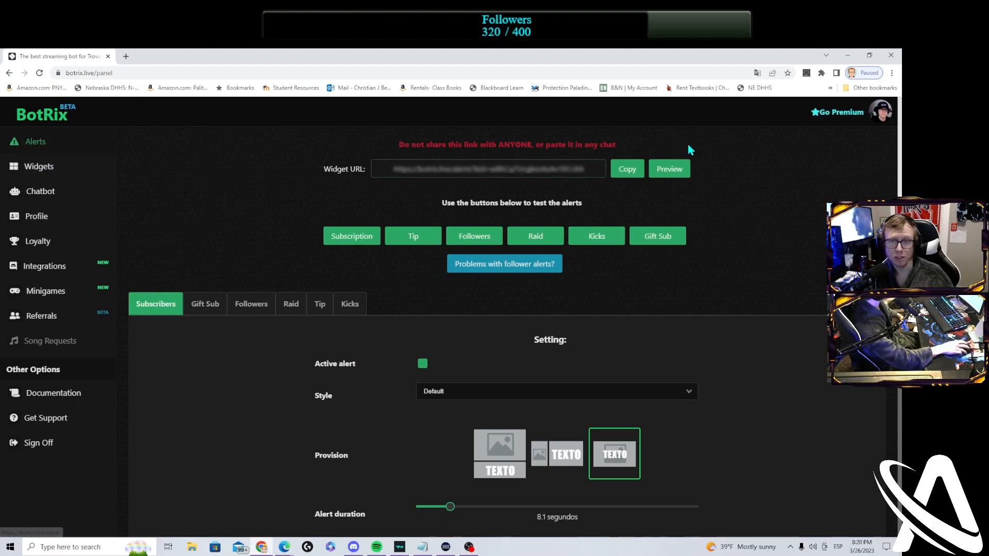
{"action": "mouse_move", "coordinate": [557, 282]}
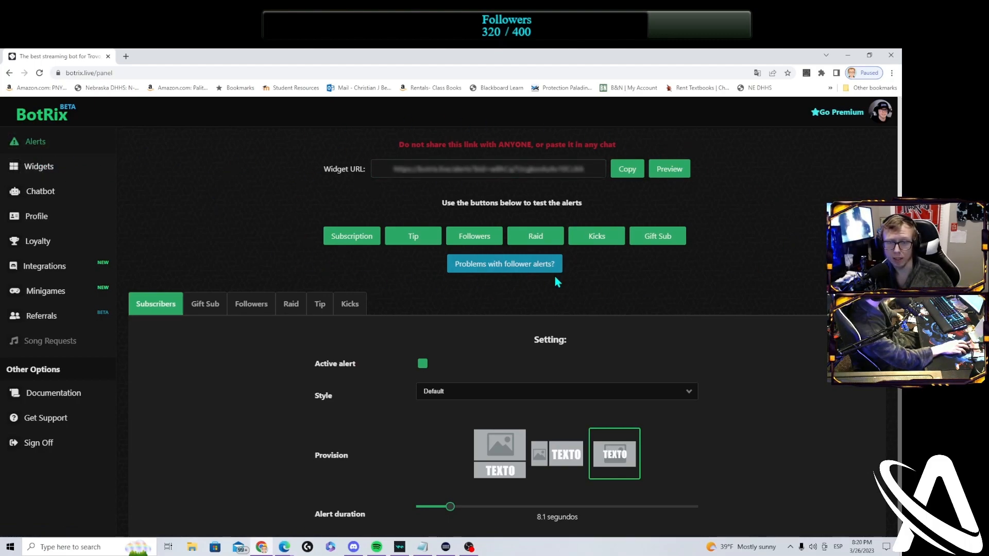
{"action": "mouse_move", "coordinate": [284, 207]}
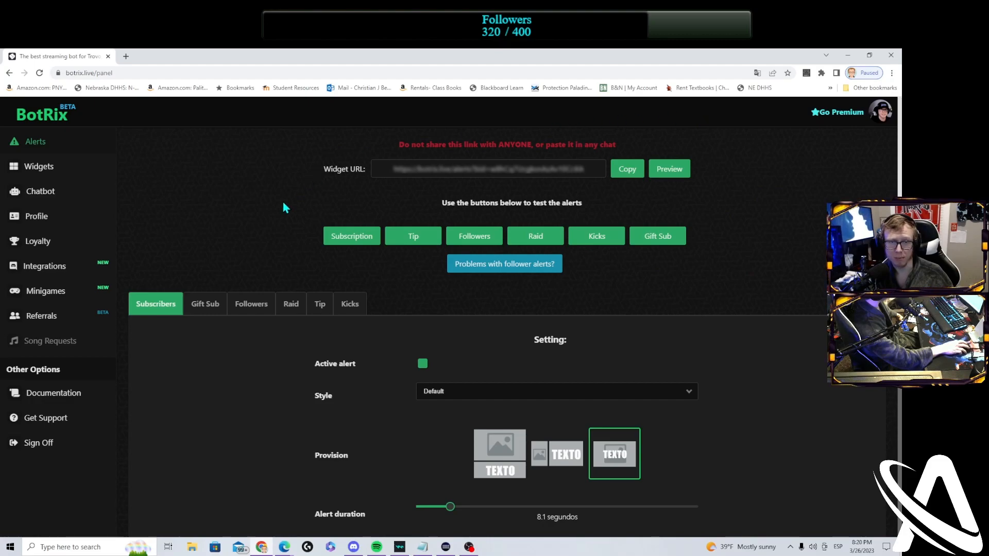
{"action": "mouse_move", "coordinate": [521, 287]}
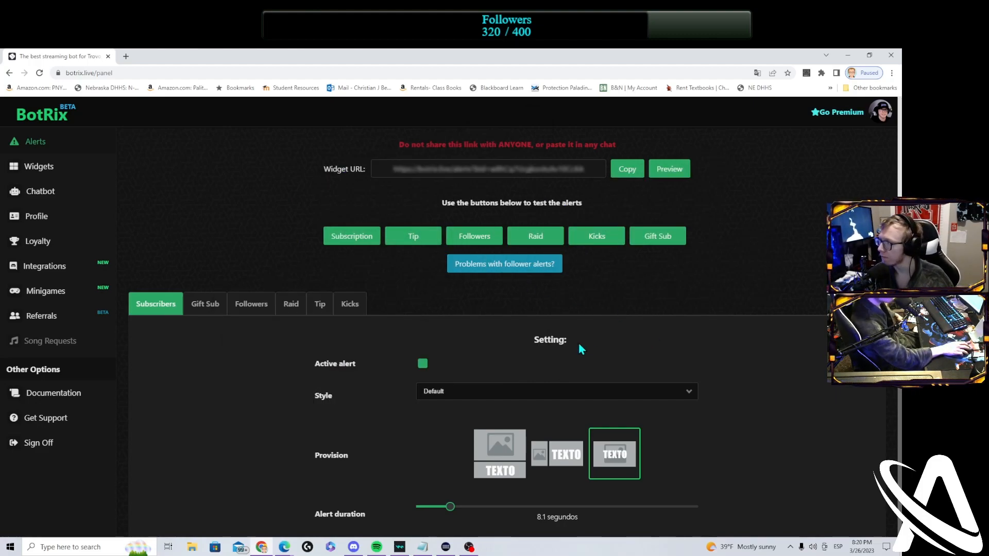
{"action": "mouse_move", "coordinate": [639, 355]}
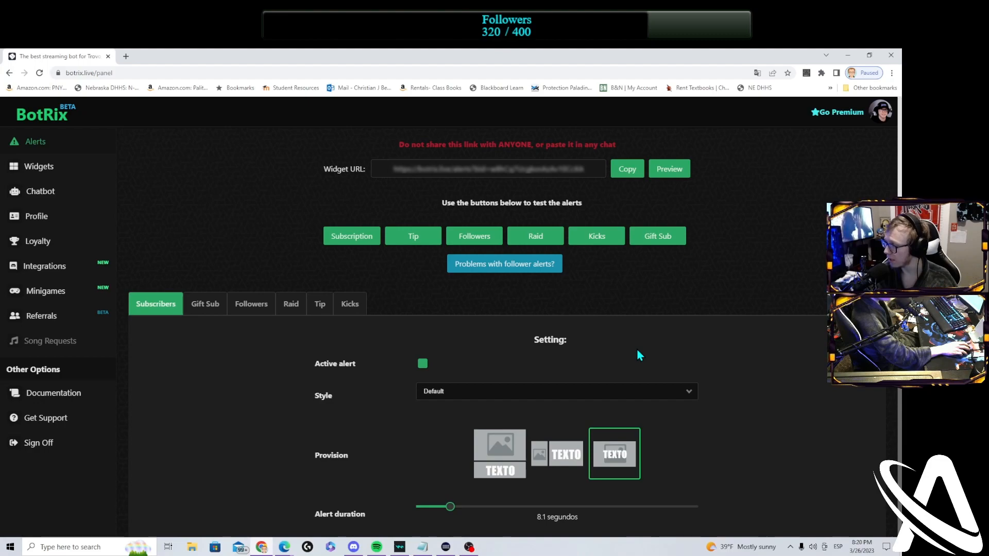
{"action": "mouse_move", "coordinate": [621, 353]}
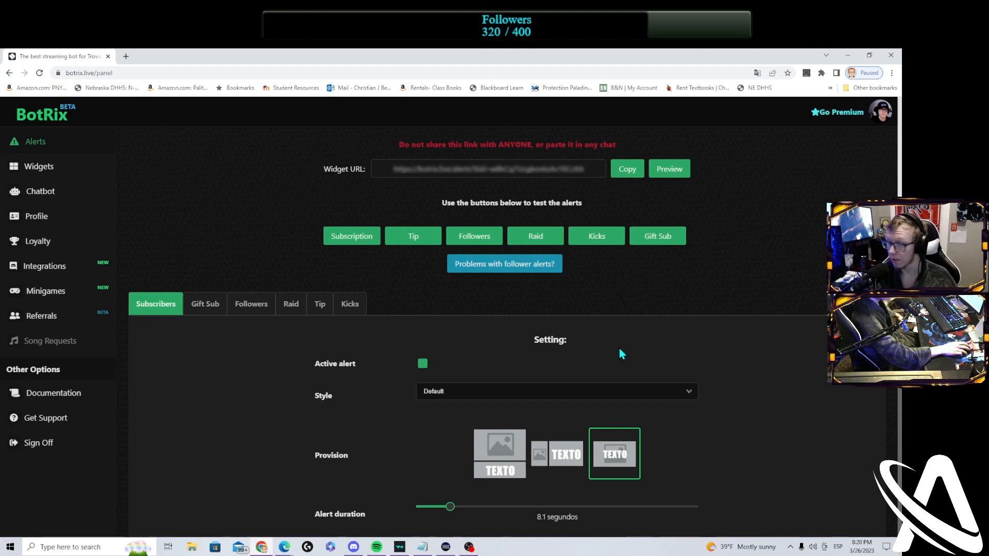